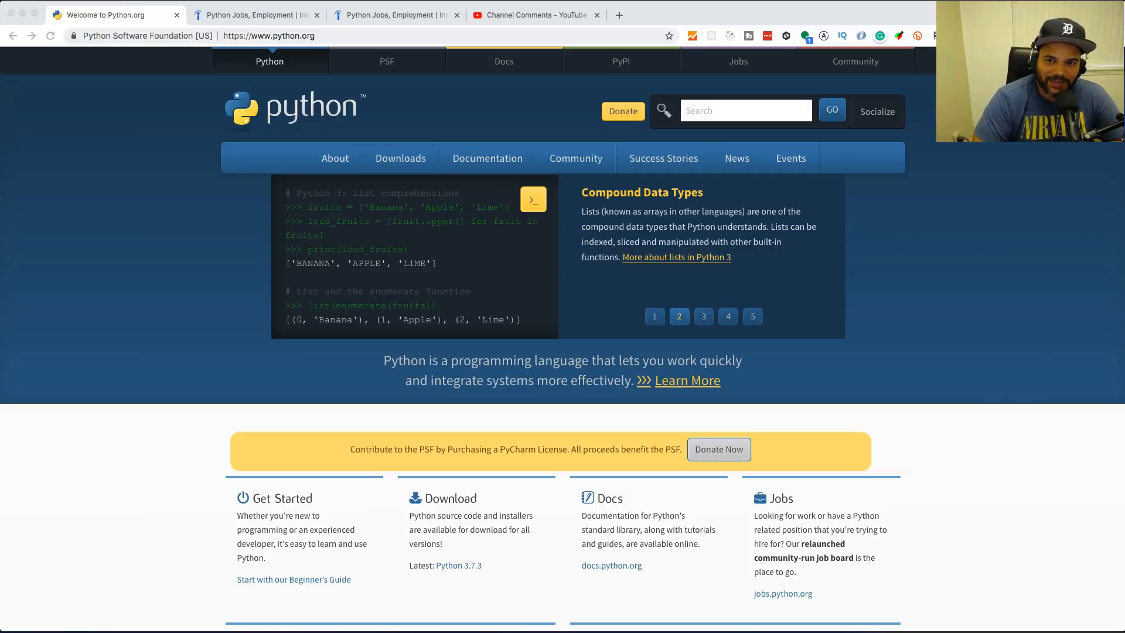
Page through the Indeed Python job results, reviewing listings such as Python Architect.
click(703, 316)
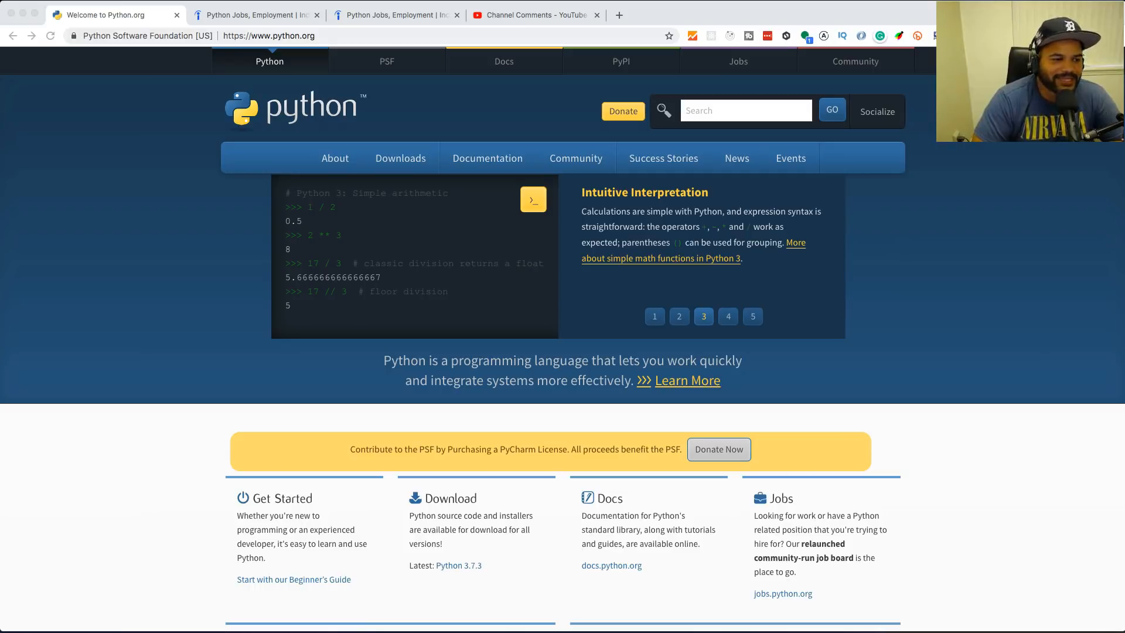
click(752, 316)
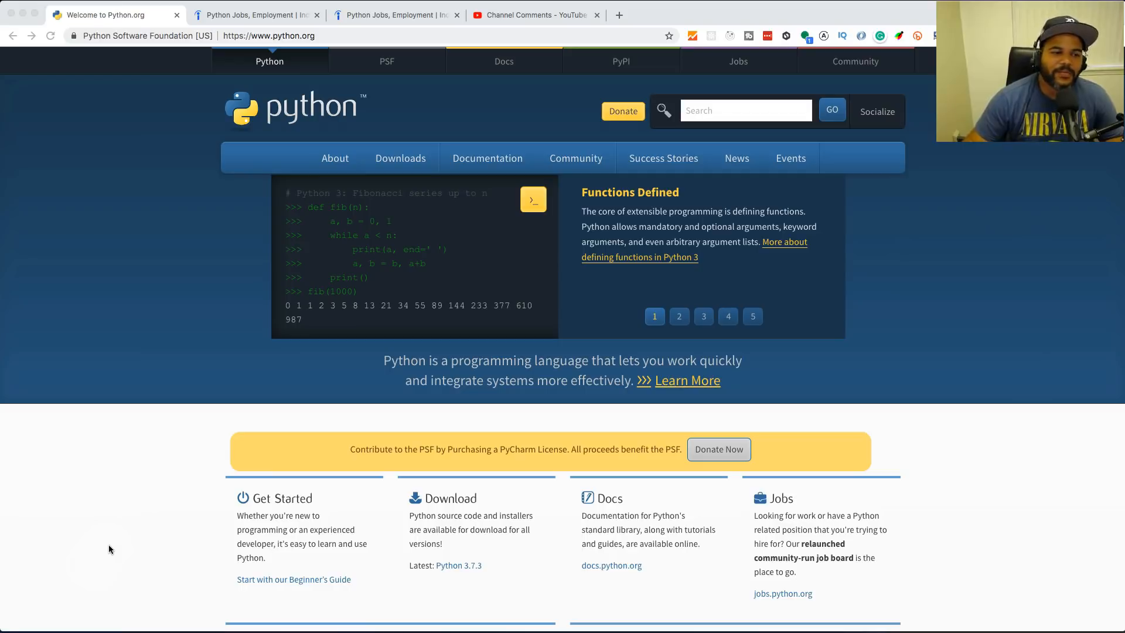
click(678, 316)
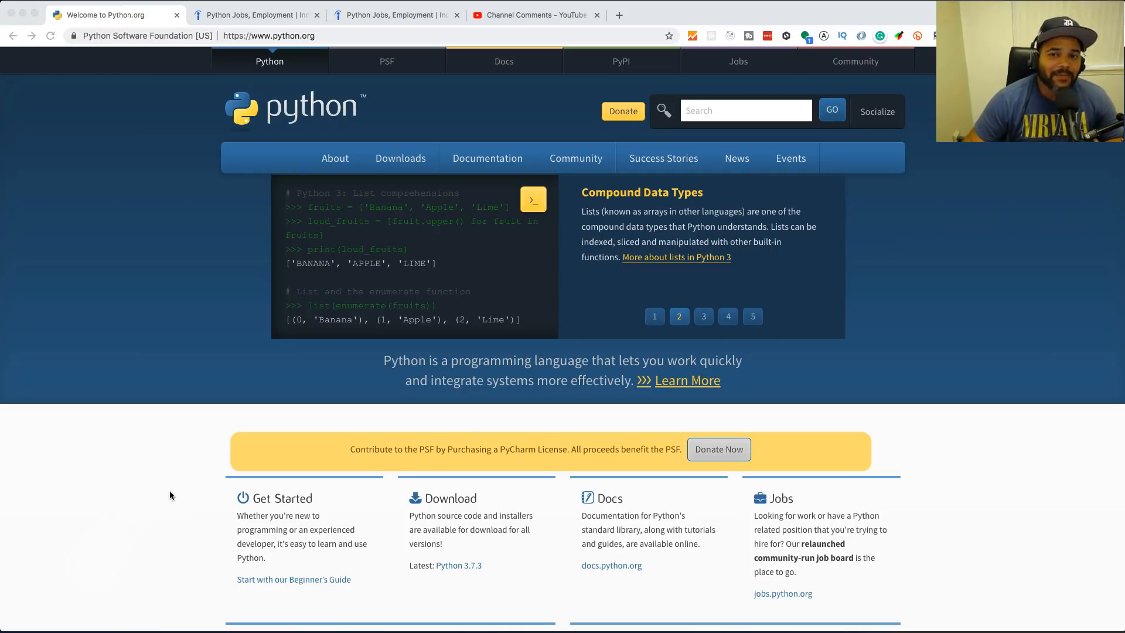
click(704, 316)
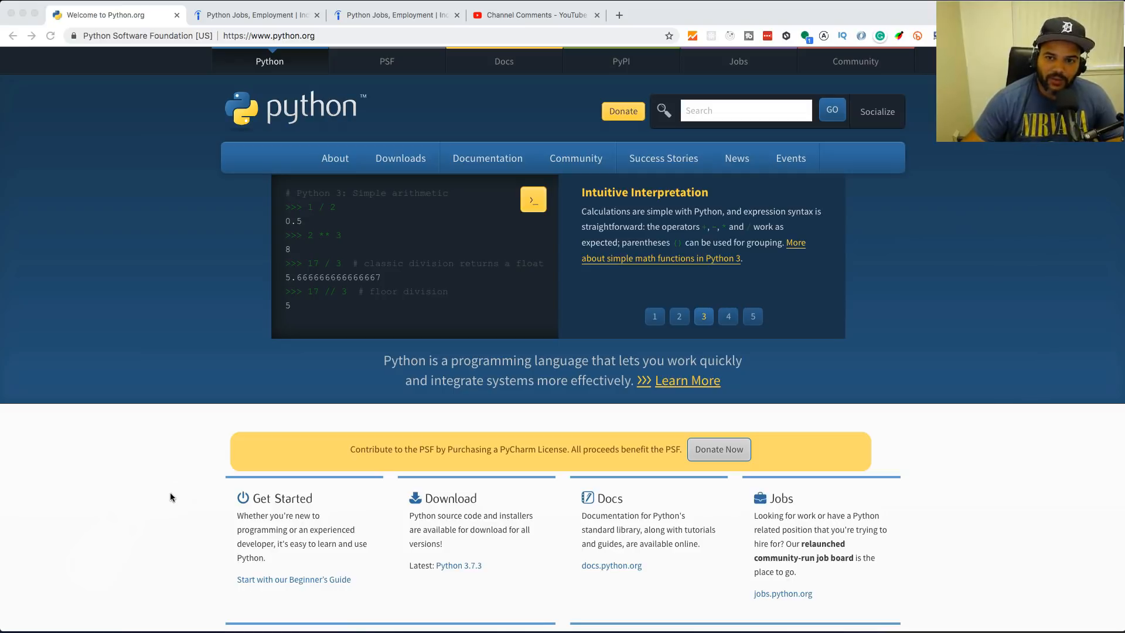
click(728, 316)
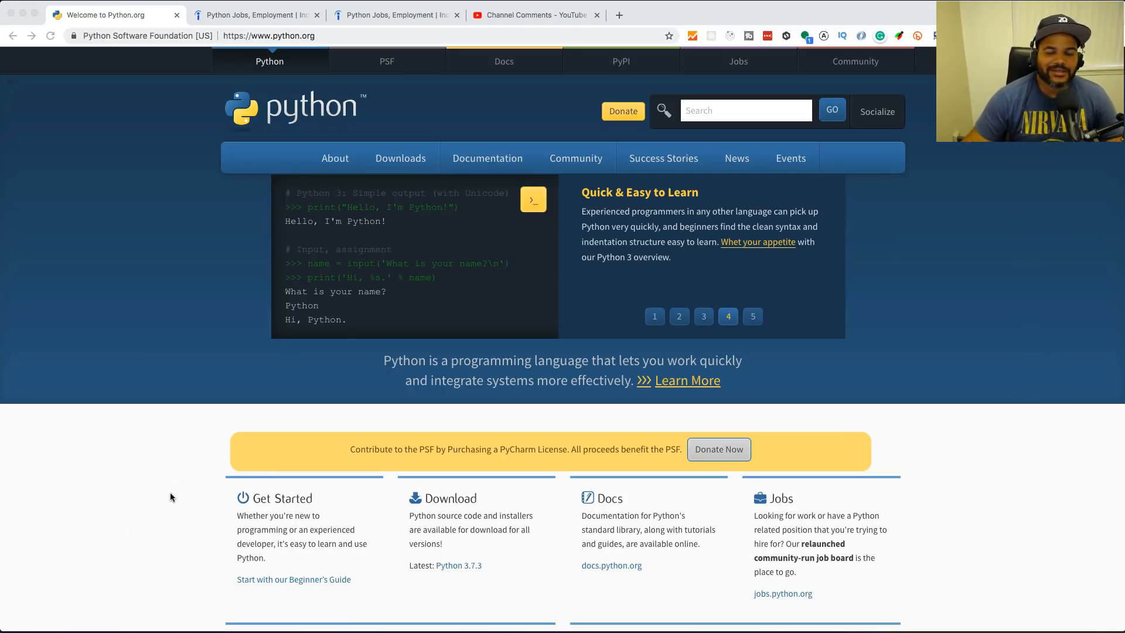
click(752, 316)
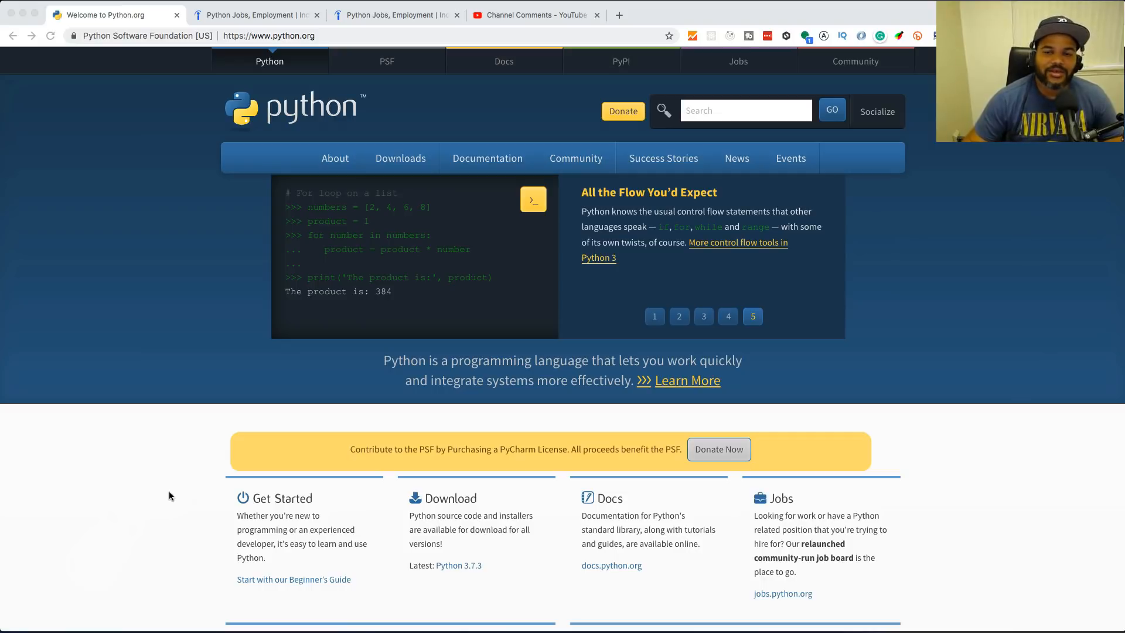
click(654, 316)
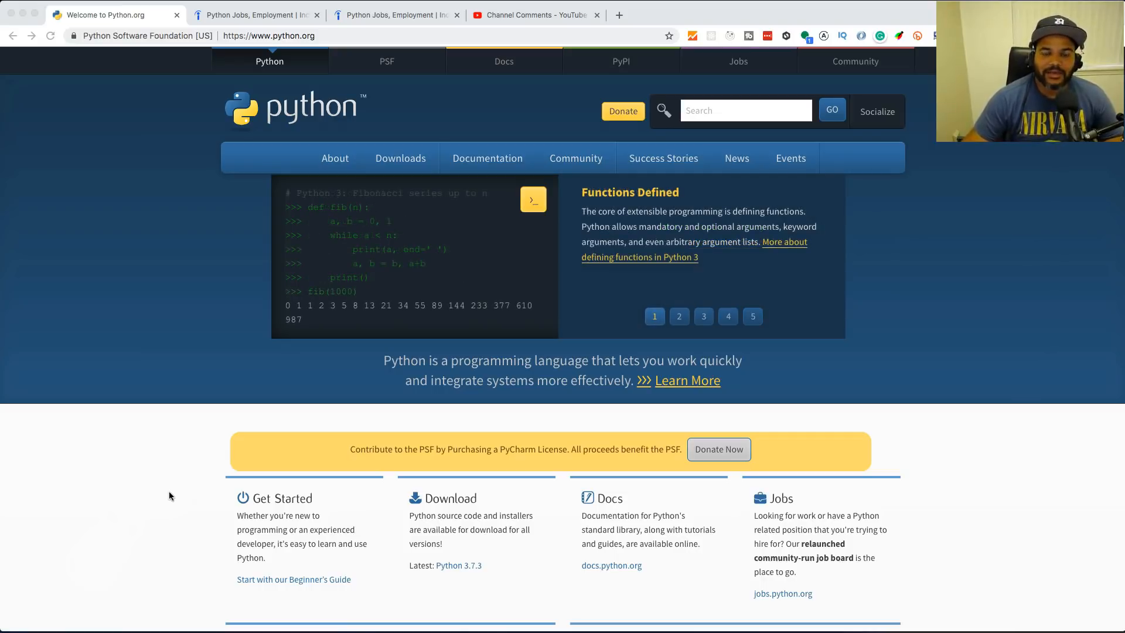
click(703, 316)
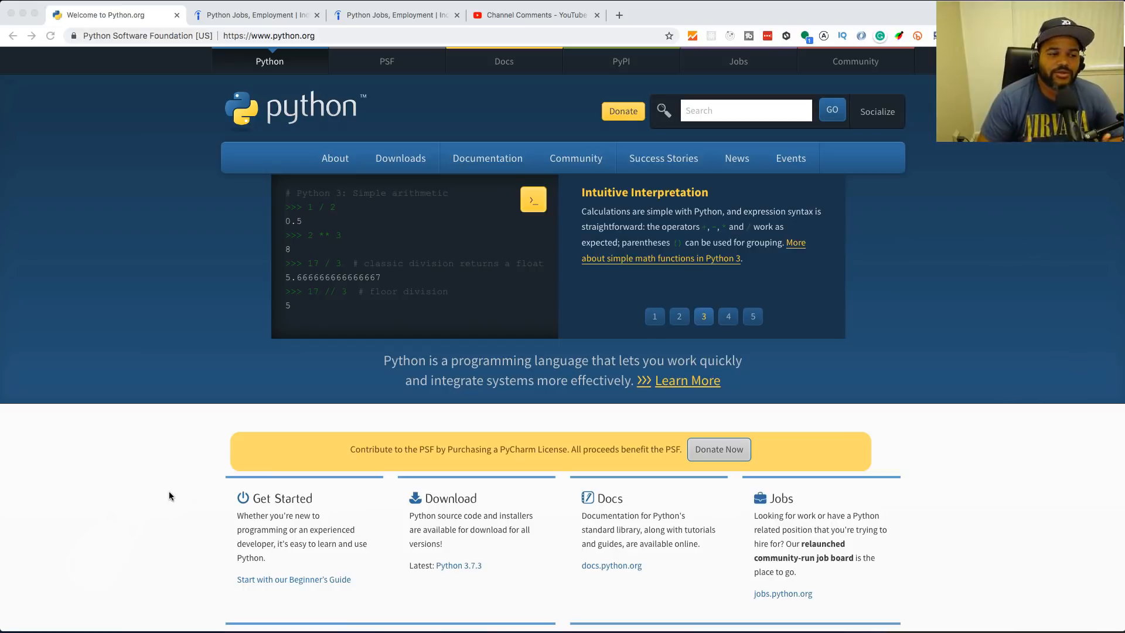
click(727, 316)
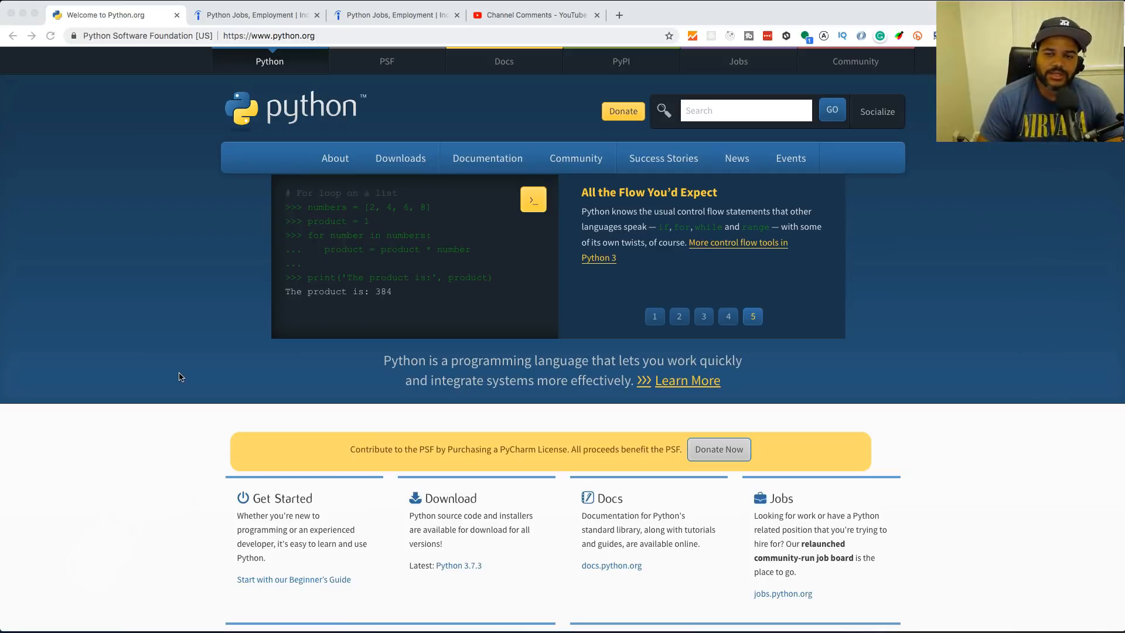
Scroll further down the Python listings beside the $118,108 per year Python Developer salary estimate.
click(654, 317)
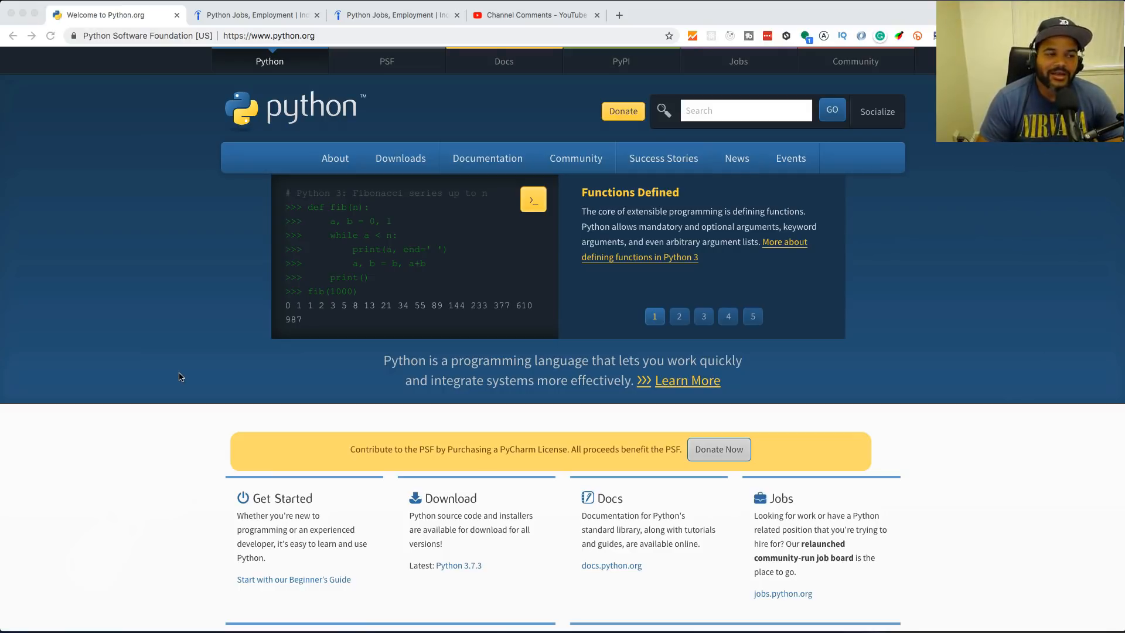
click(678, 317)
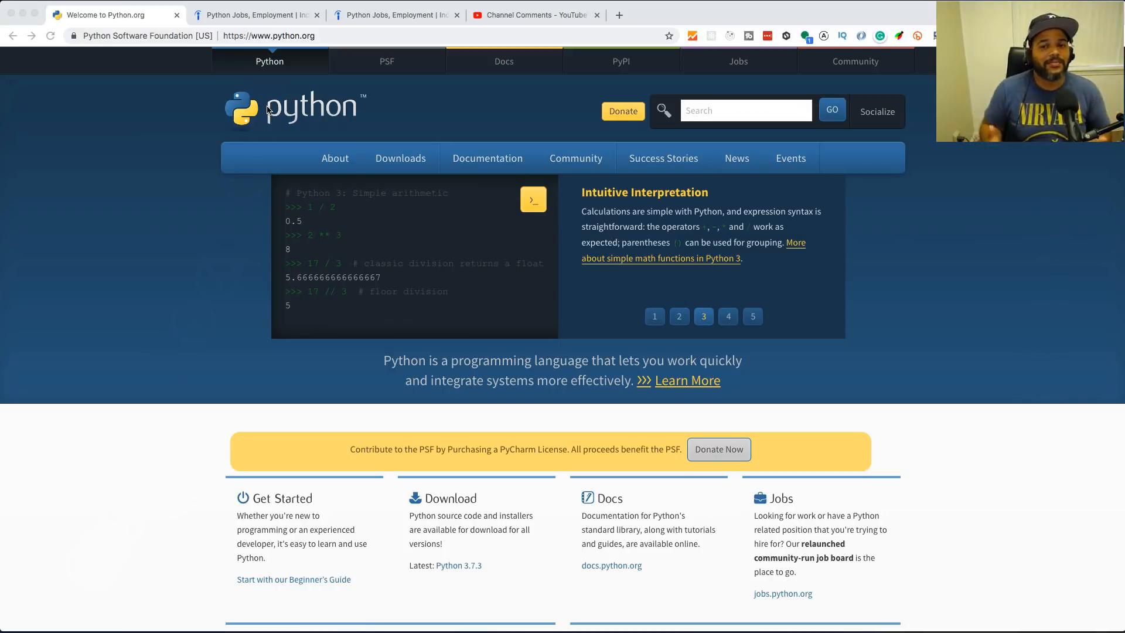
click(728, 316)
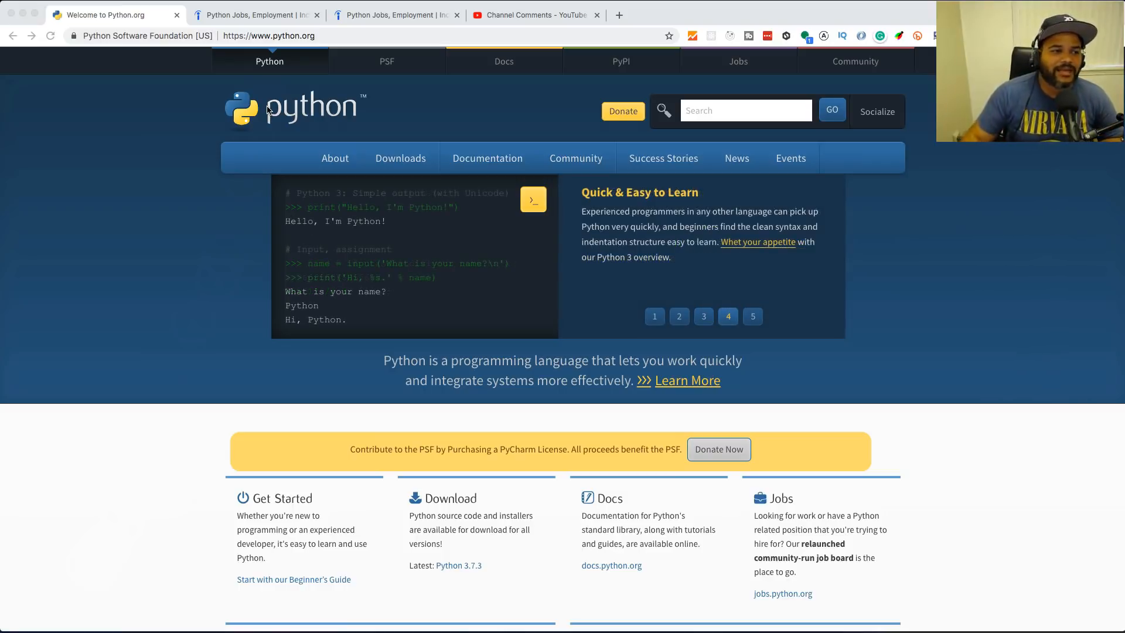
click(250, 14)
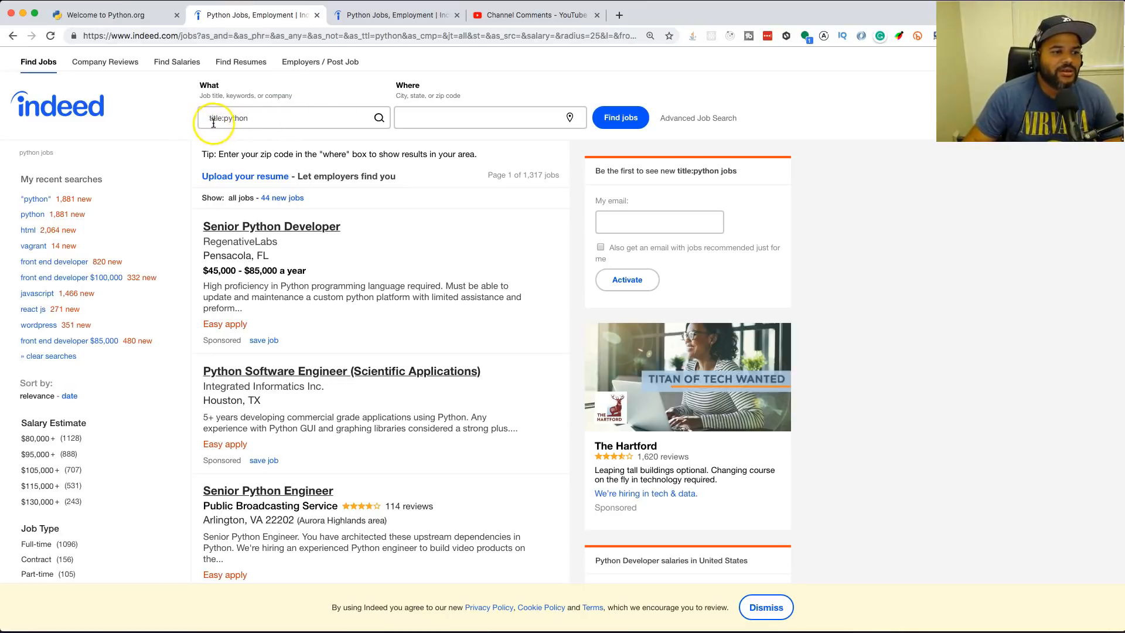
mouse_move(123, 382)
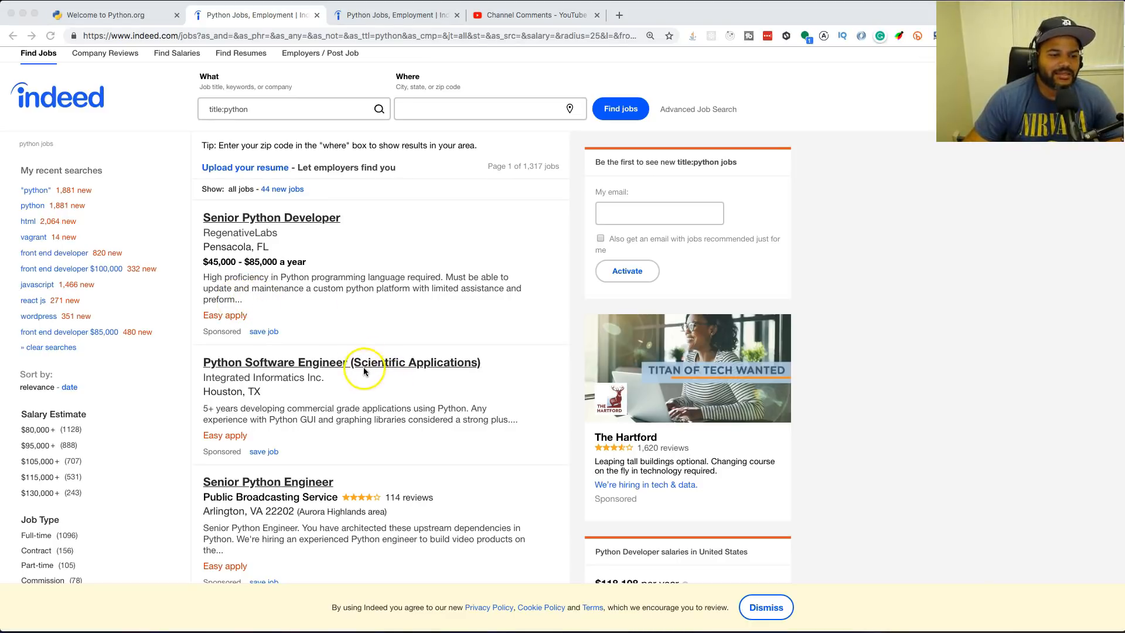
scroll(down, 3)
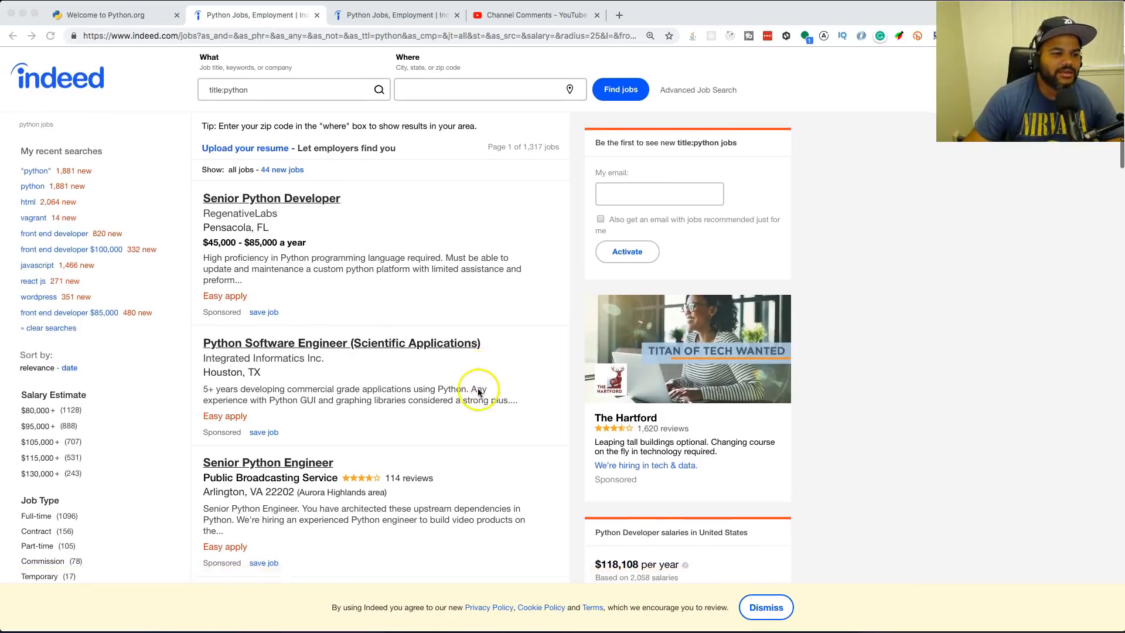
scroll(down, 3)
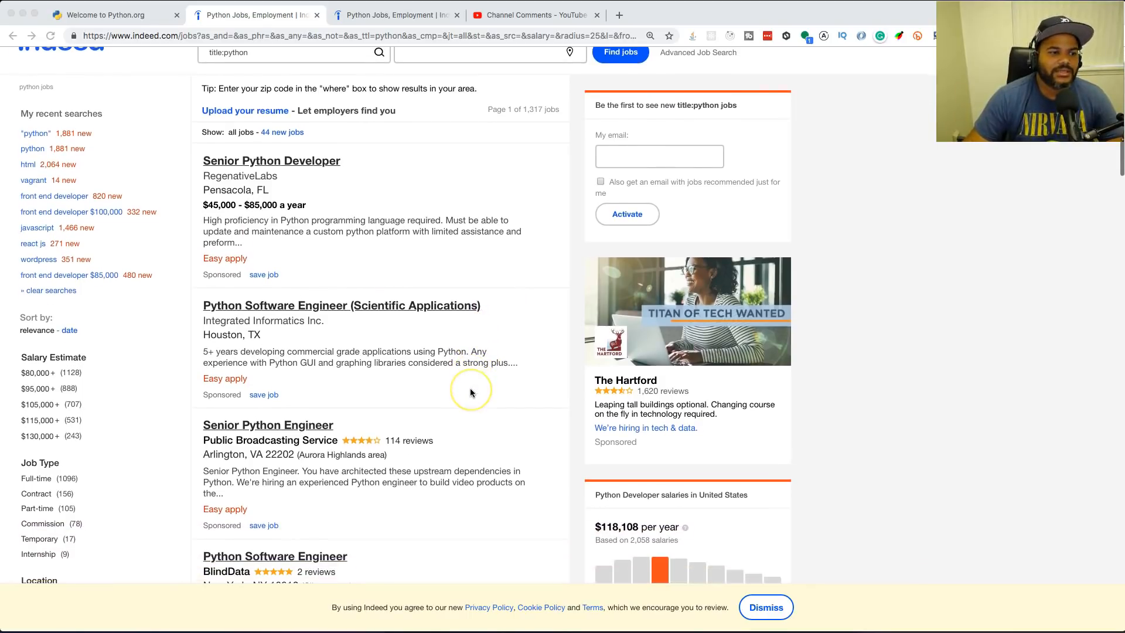
scroll(down, 3)
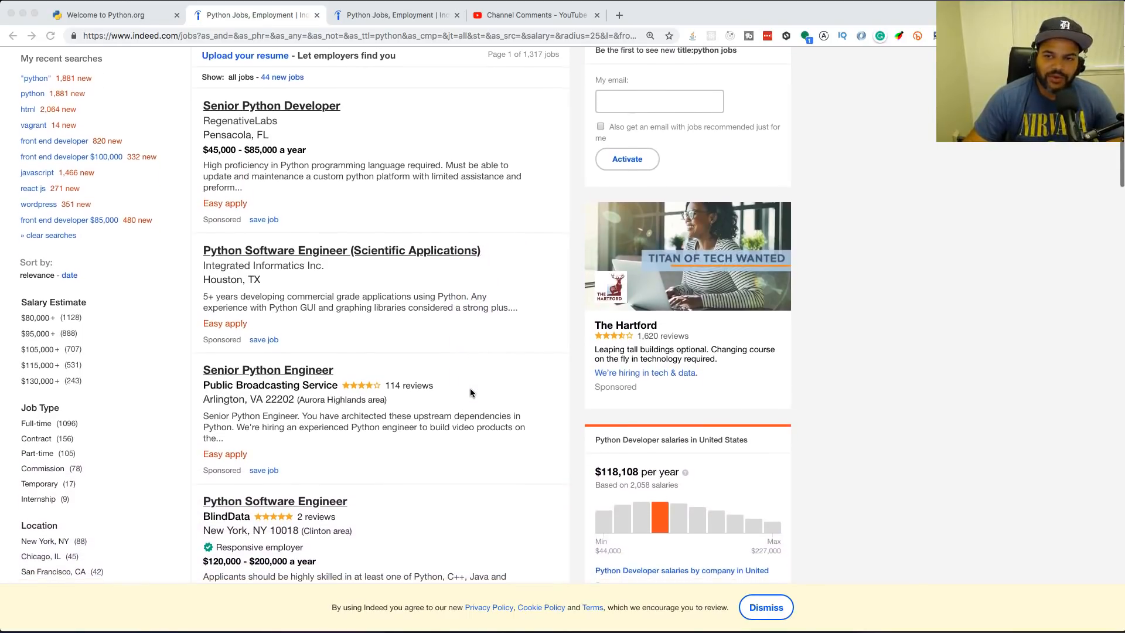
scroll(down, 3)
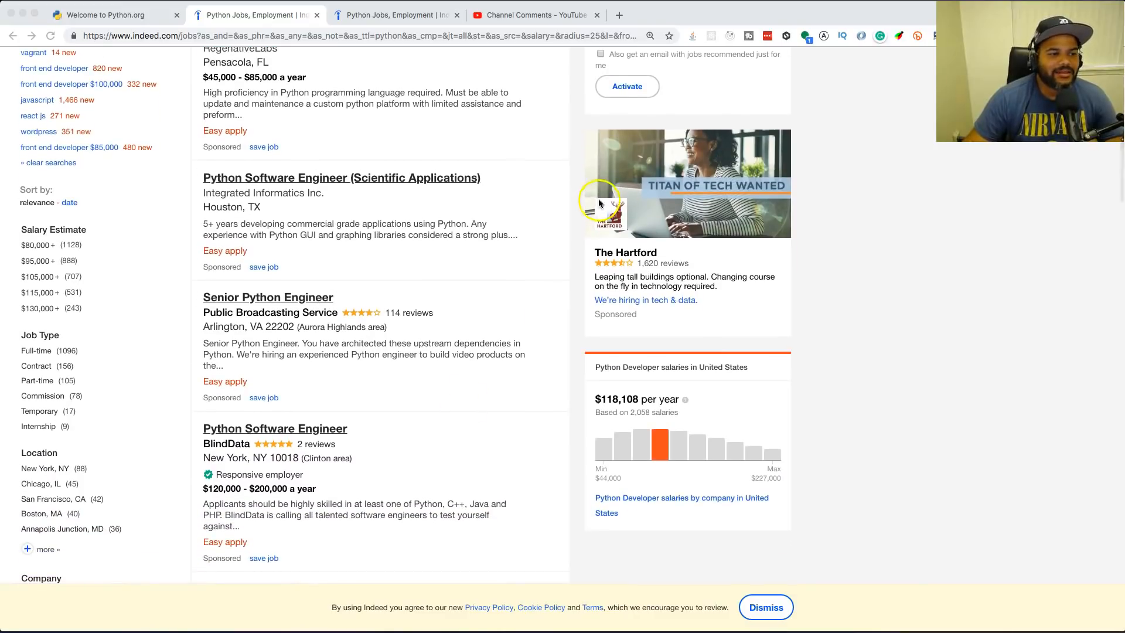
mouse_move(585, 220)
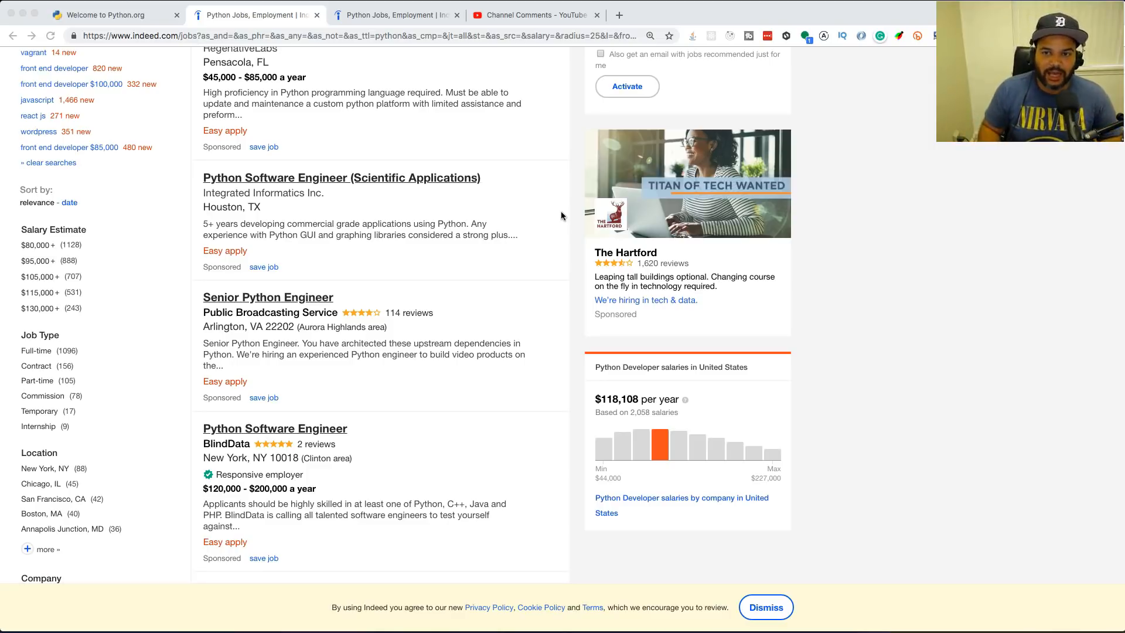
scroll(down, 3)
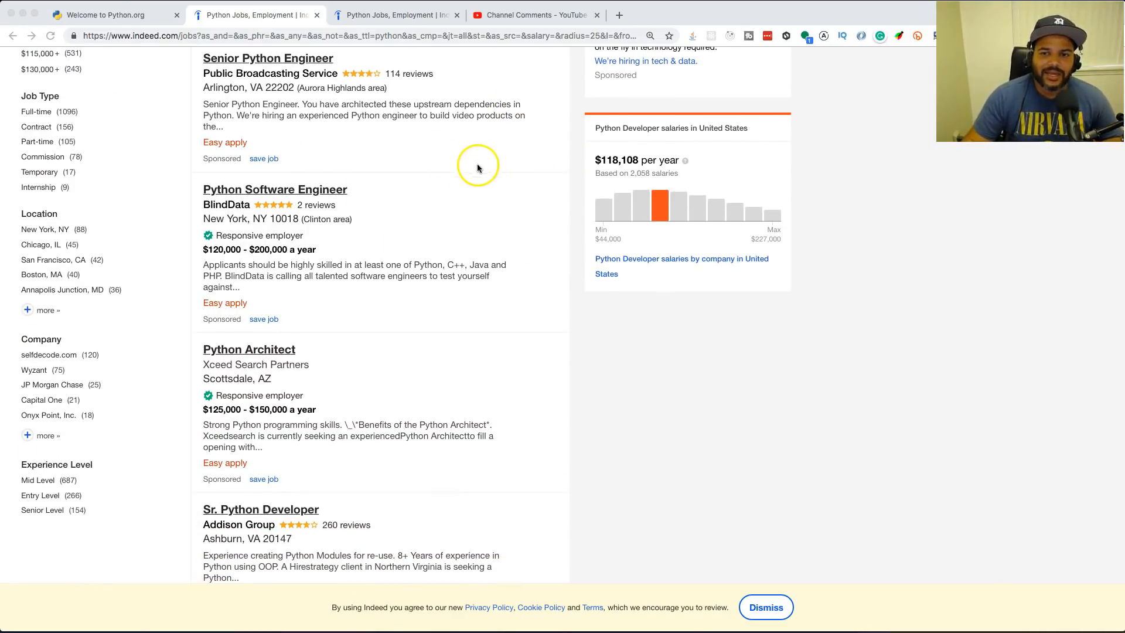
mouse_move(477, 168)
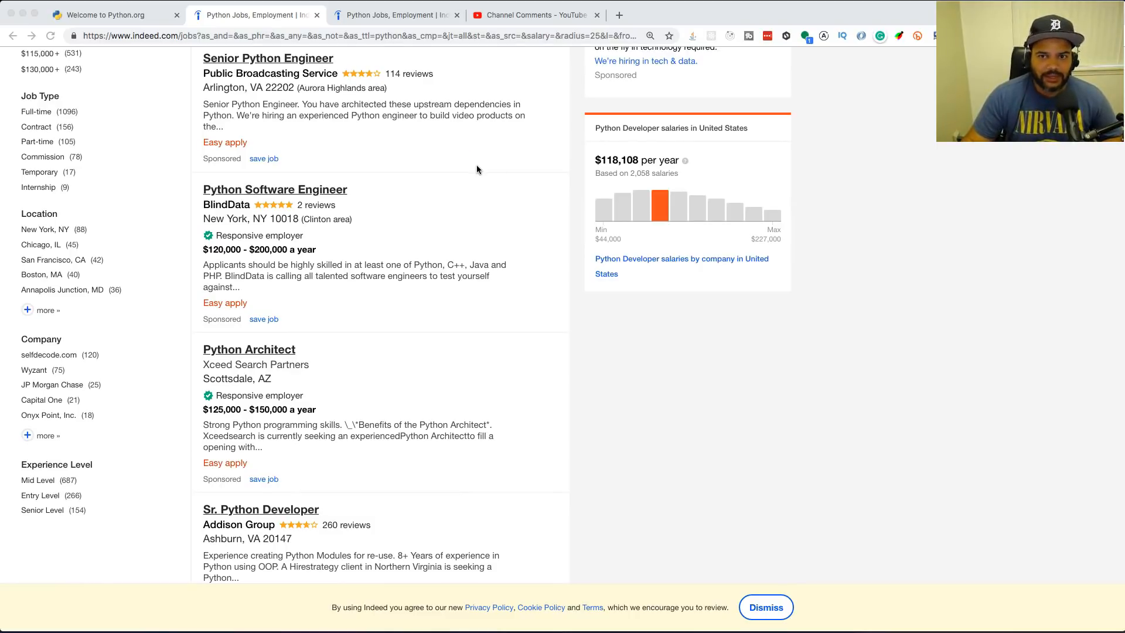
mouse_move(499, 160)
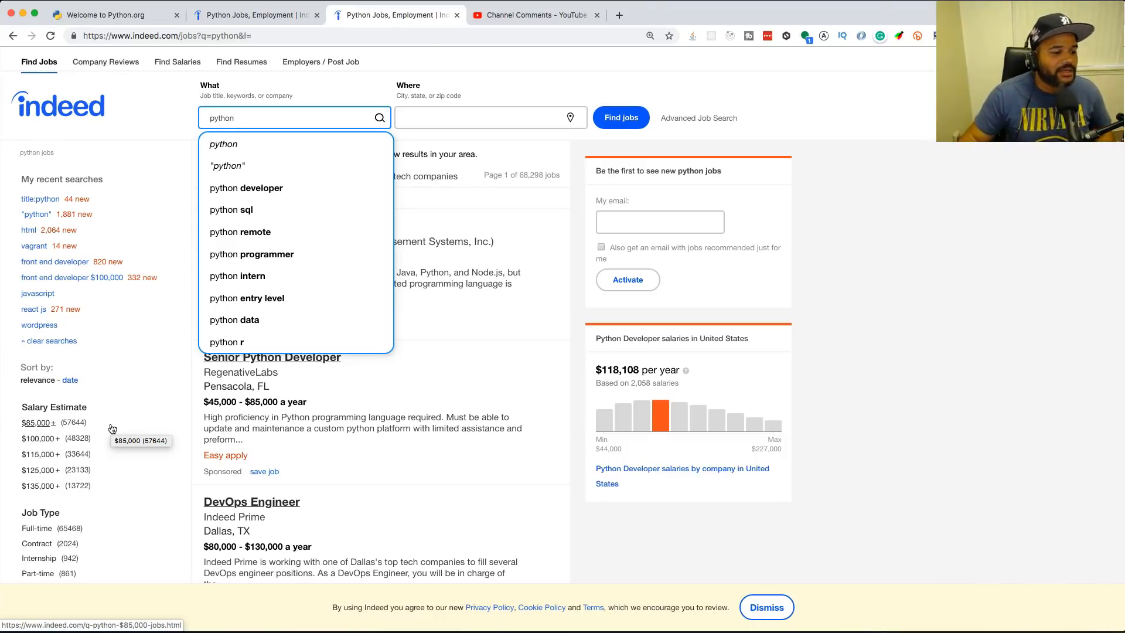
mouse_move(569, 353)
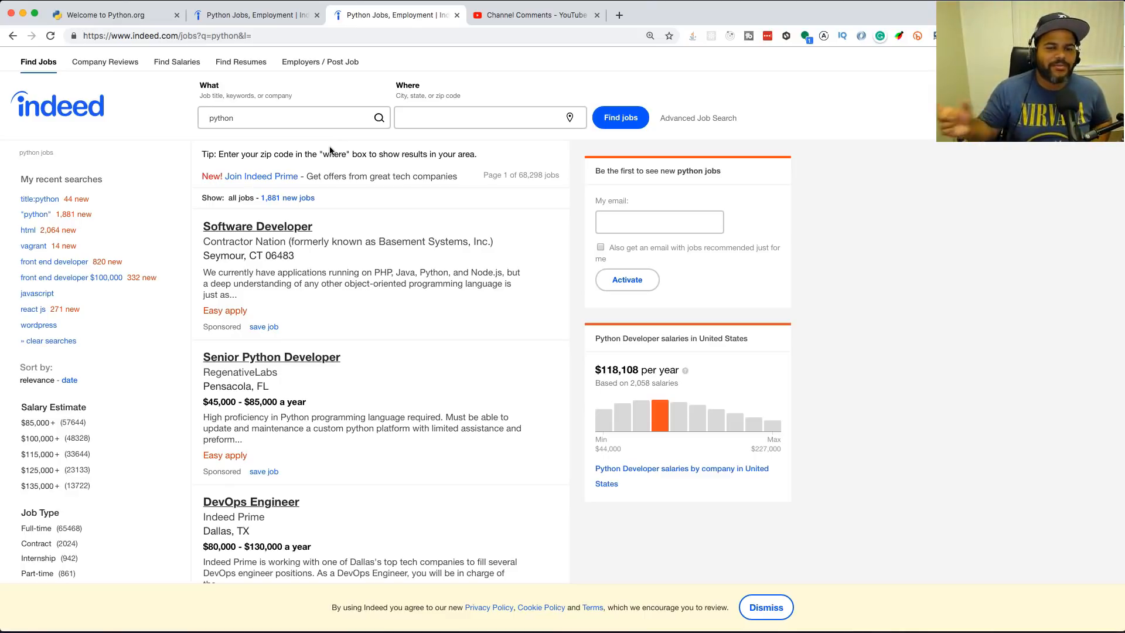
mouse_move(232, 238)
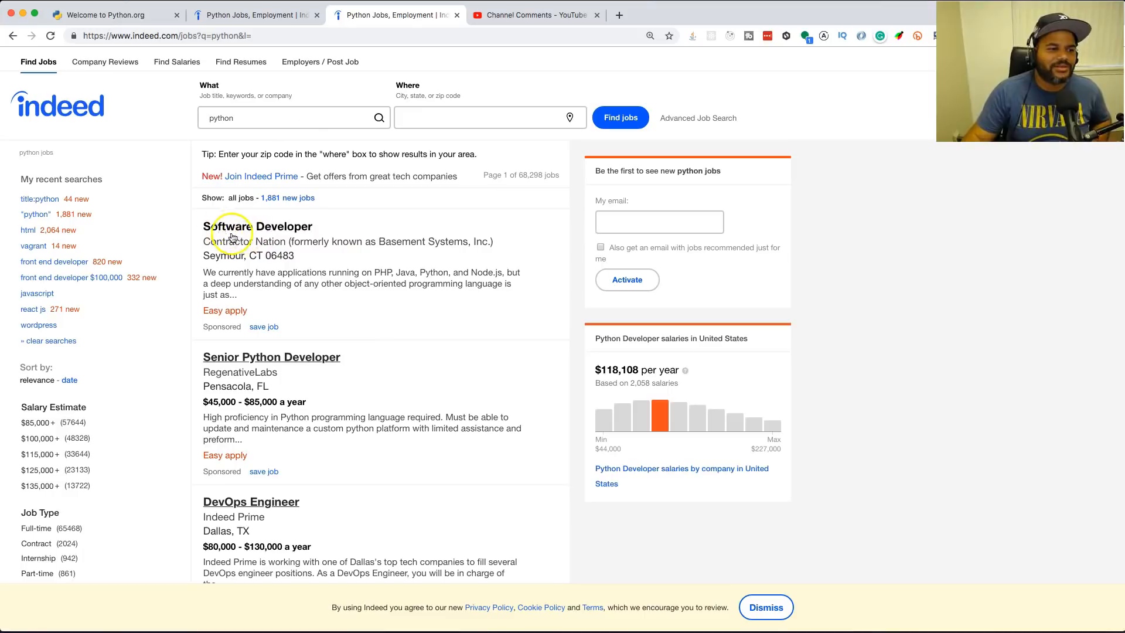
mouse_move(291, 266)
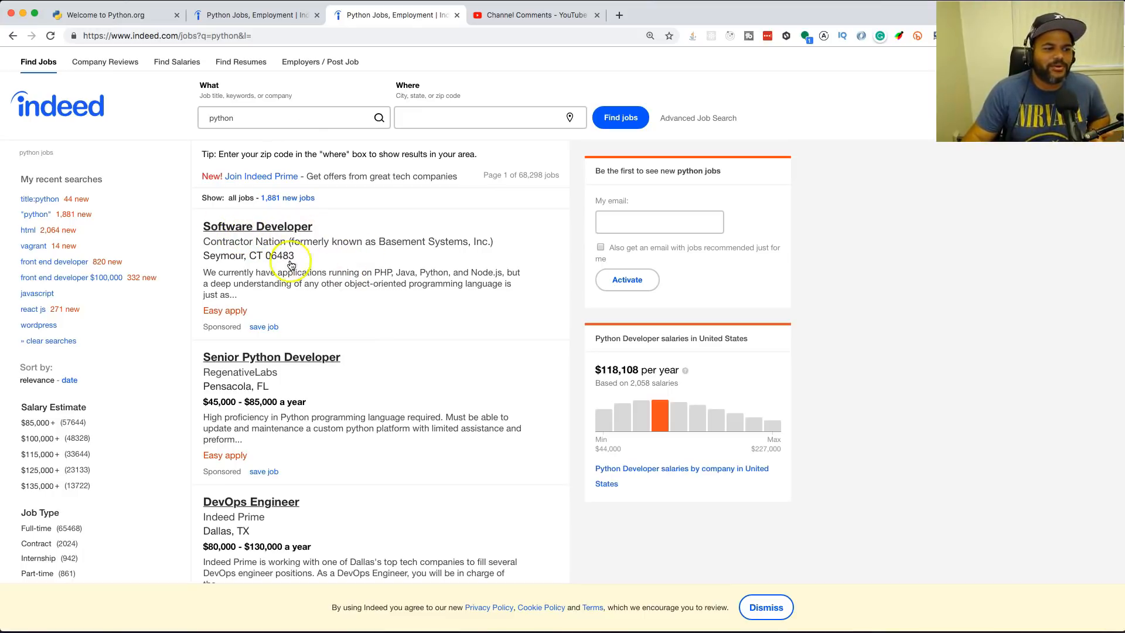
mouse_move(406, 280)
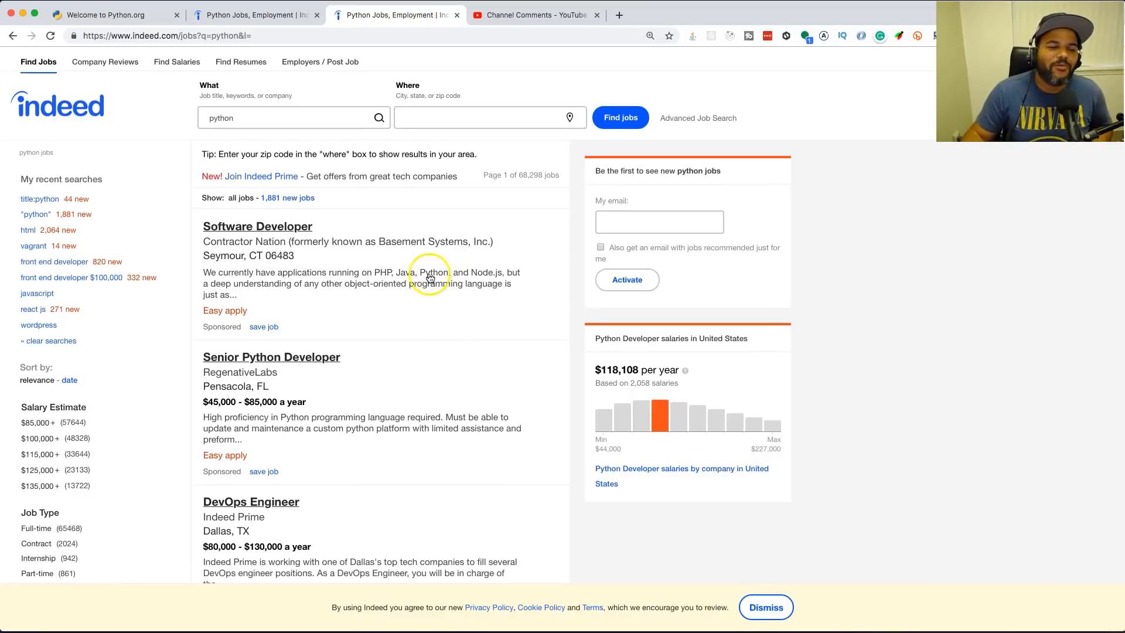
mouse_move(435, 300)
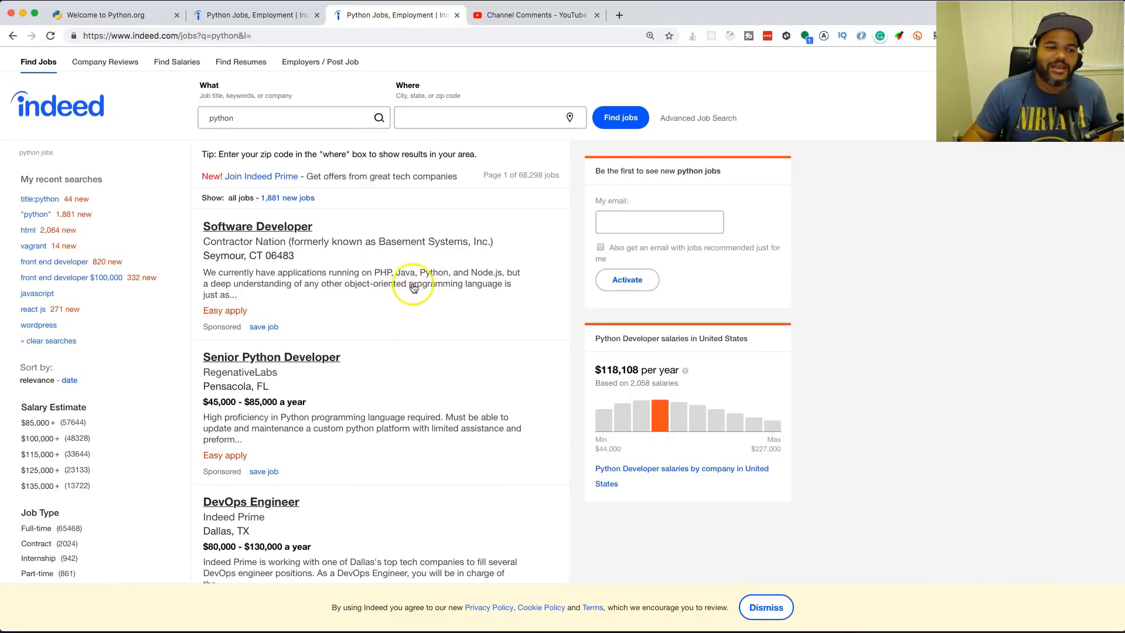
mouse_move(419, 311)
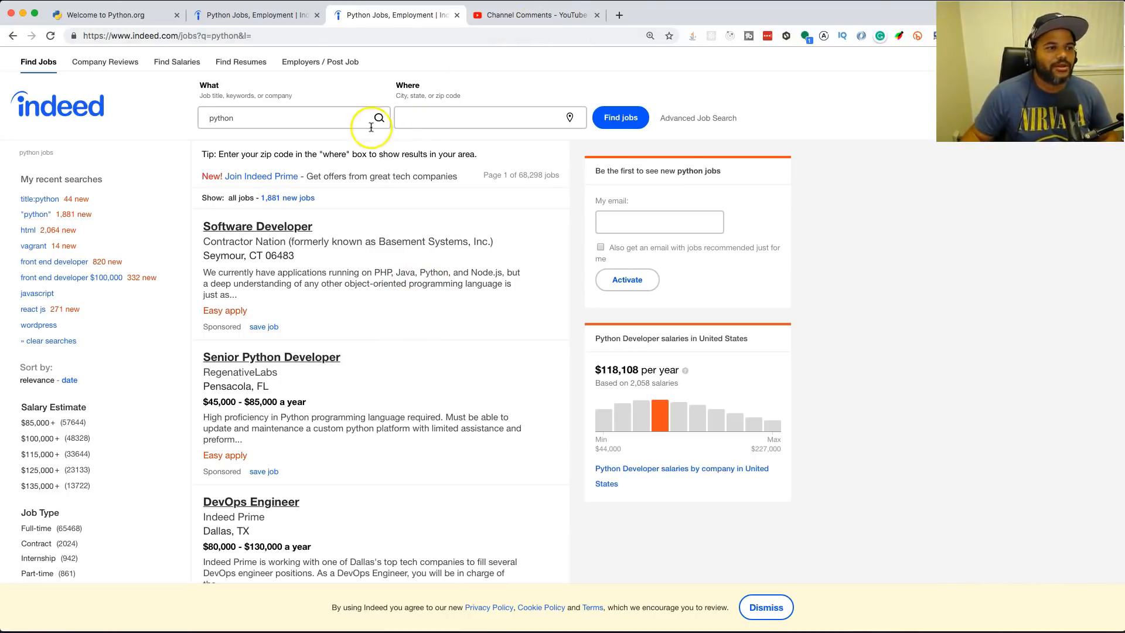
Switch to the YouTube Studio comments filtered by 'python', showing a viewer asking when the Python course arrives.
click(534, 14)
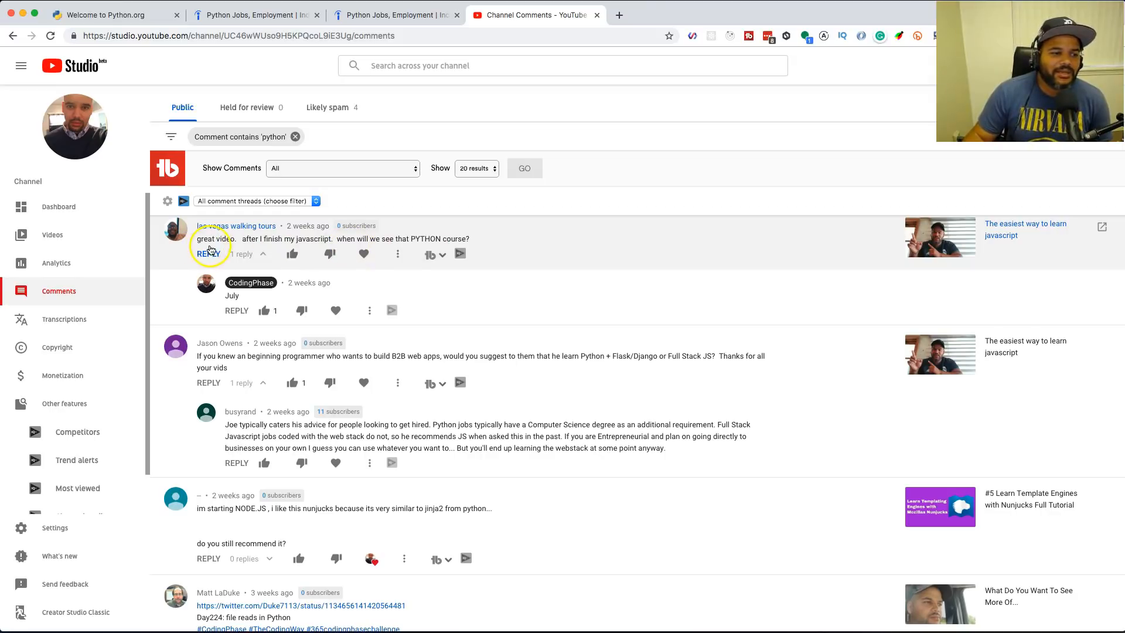
mouse_move(363, 253)
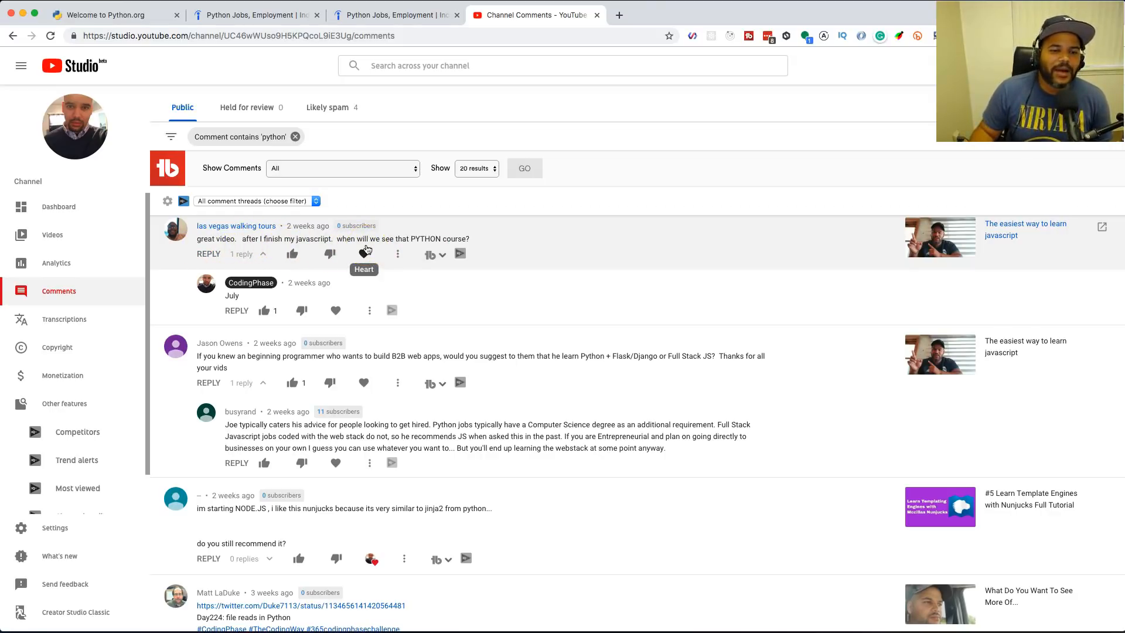
mouse_move(519, 308)
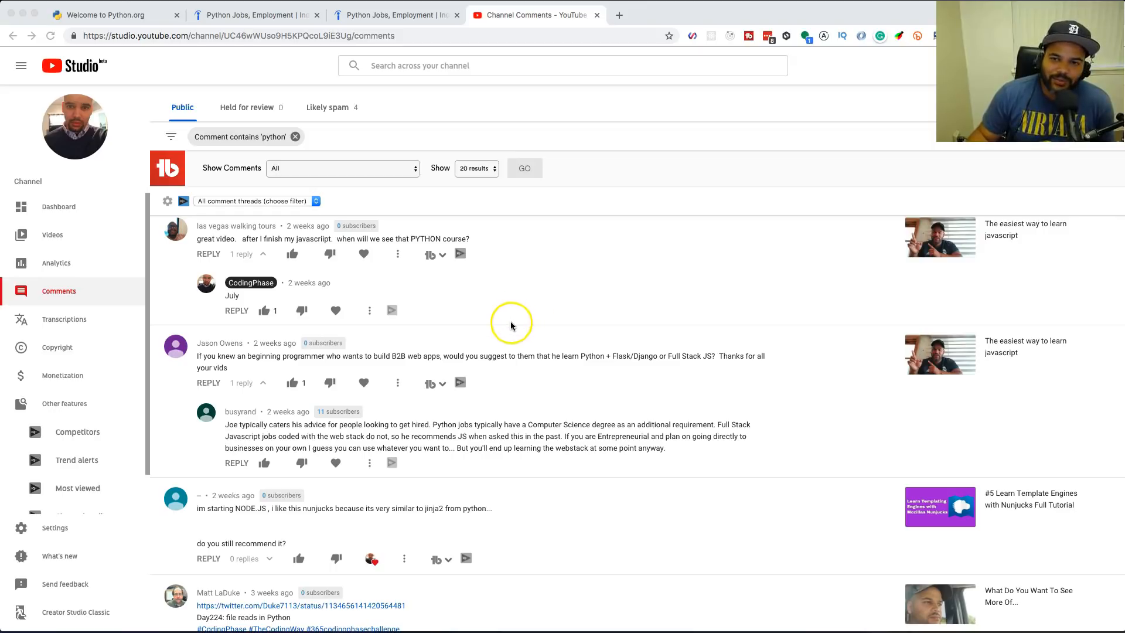
mouse_move(629, 27)
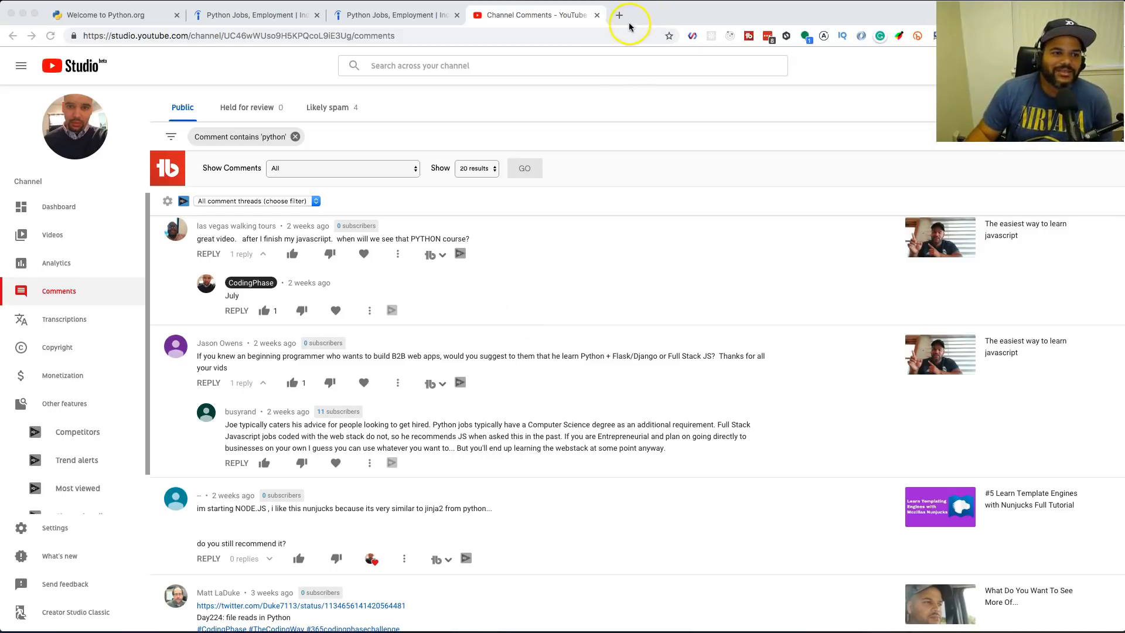
mouse_move(661, 74)
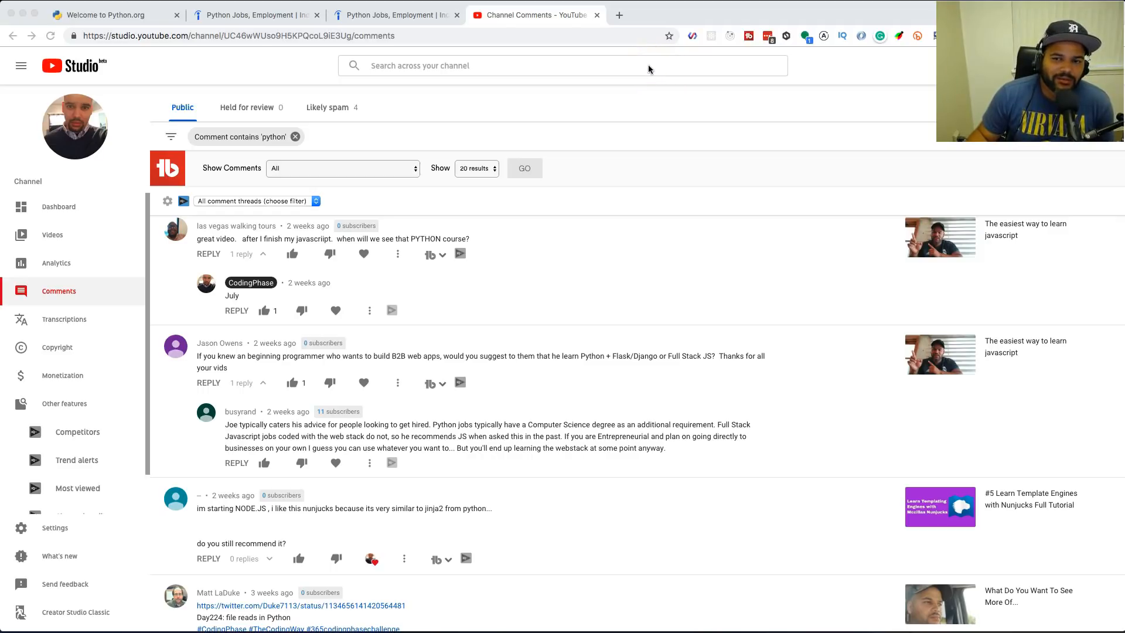
mouse_move(654, 75)
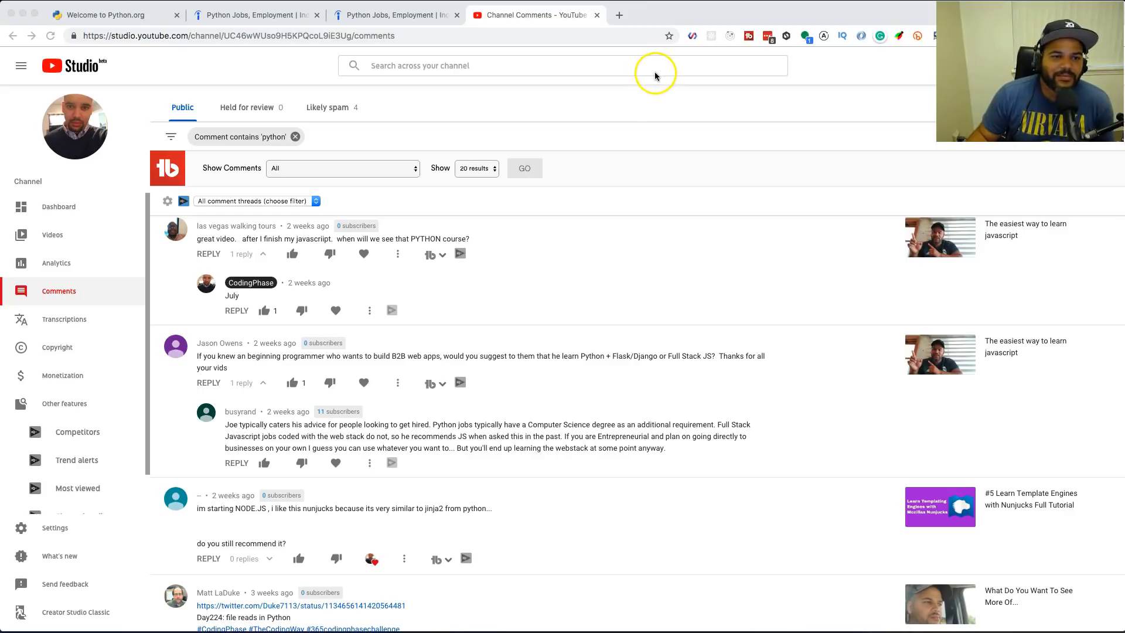
mouse_move(613, 59)
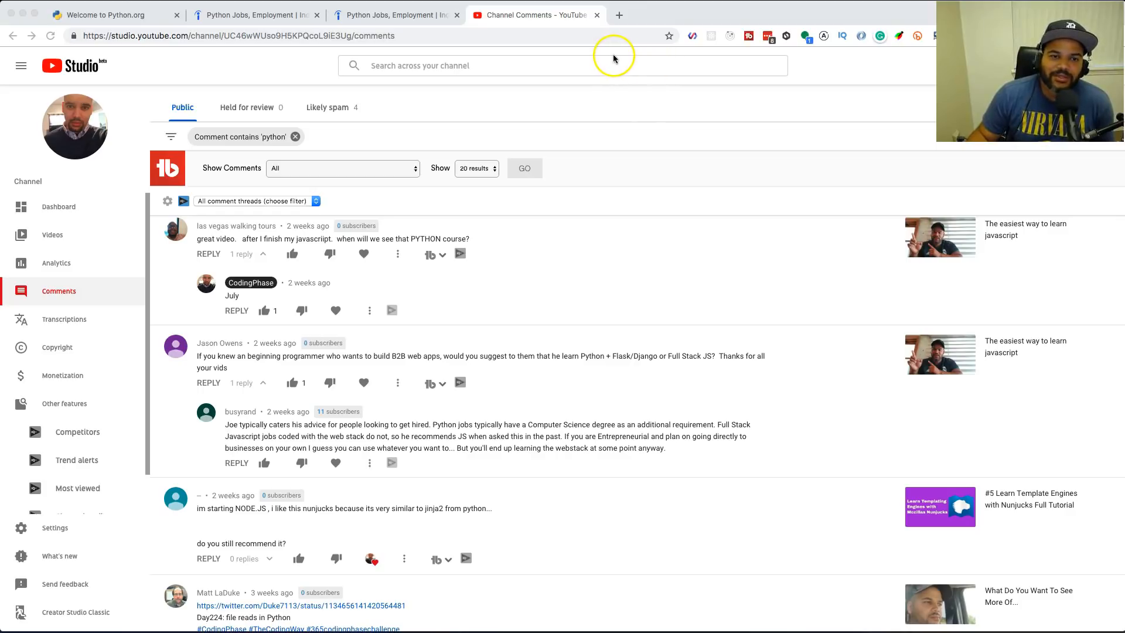